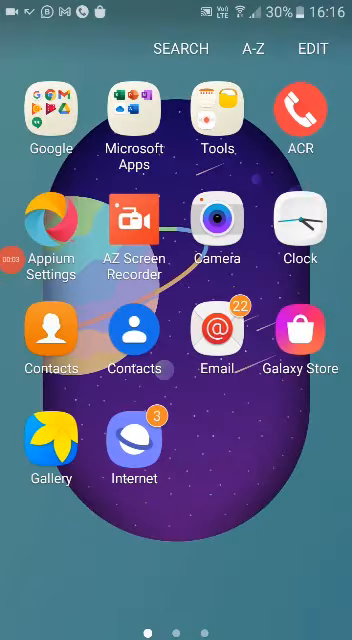
# - Swipe the app drawer to the page showing the eSchoolApp Administrator icon
pyautogui.hscroll(-3)
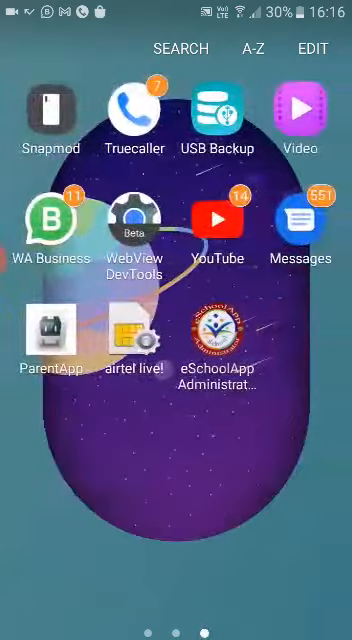
# - Launch eSchoolApp Administrator and reach its dashboard tiles
pyautogui.click(216, 330)
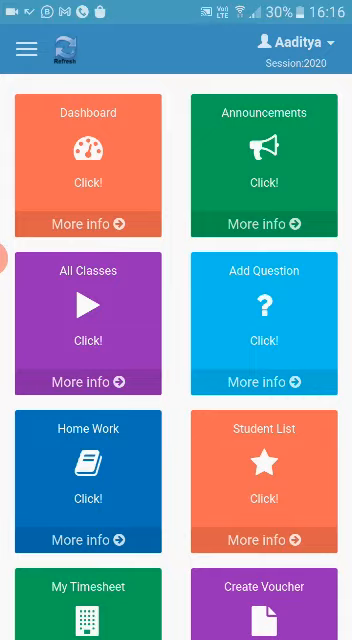
# - Reach Marks Entry through the side navigation menu
pyautogui.click(26, 48)
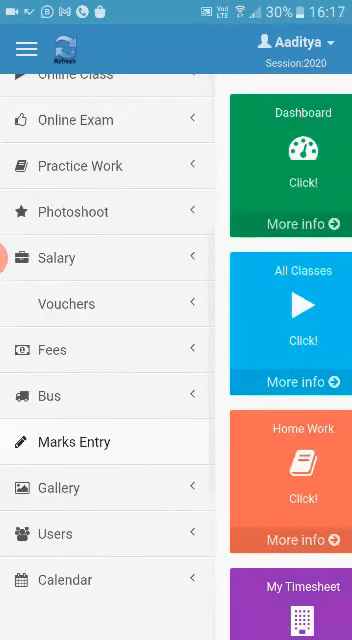
pyautogui.scroll(-3)
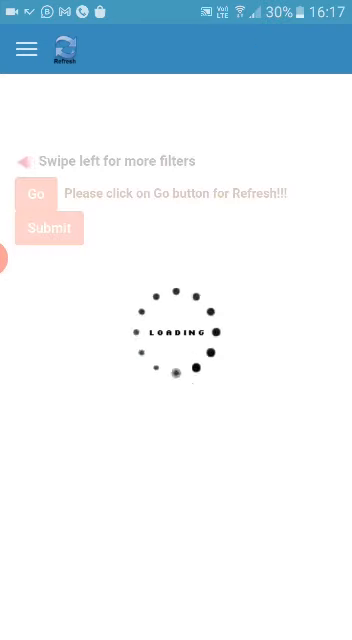
# - Filter by Scholastic subject type to load the student grid with its Marks 10 column
pyautogui.click(36, 194)
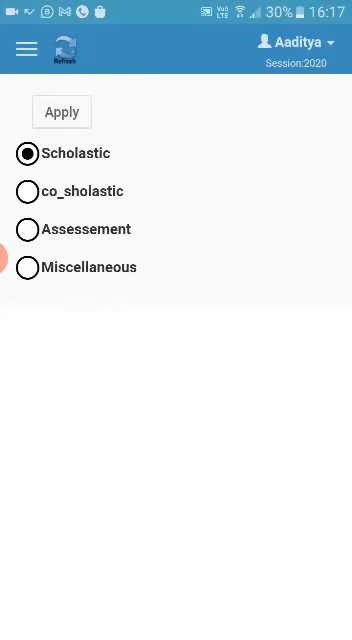
pyautogui.click(62, 112)
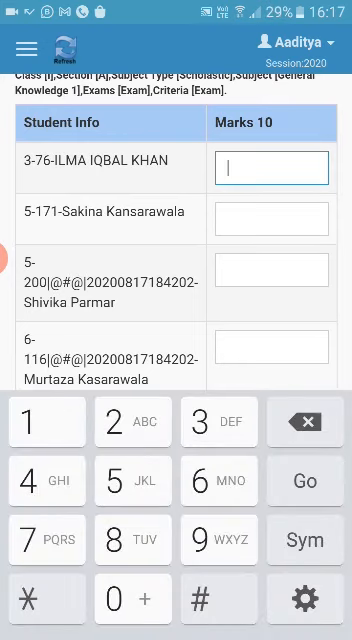
# - Enter a mark of 10 for a student and move to the next student's marks box
pyautogui.write('10')
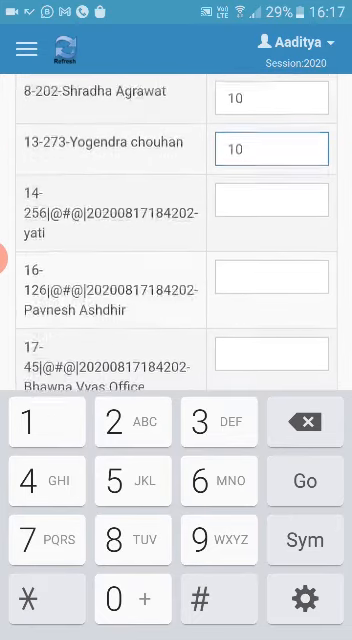
pyautogui.click(272, 196)
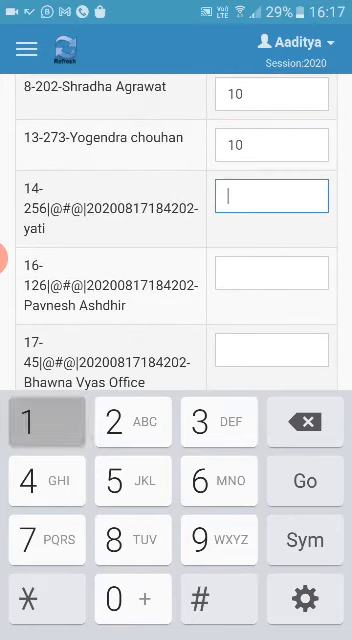